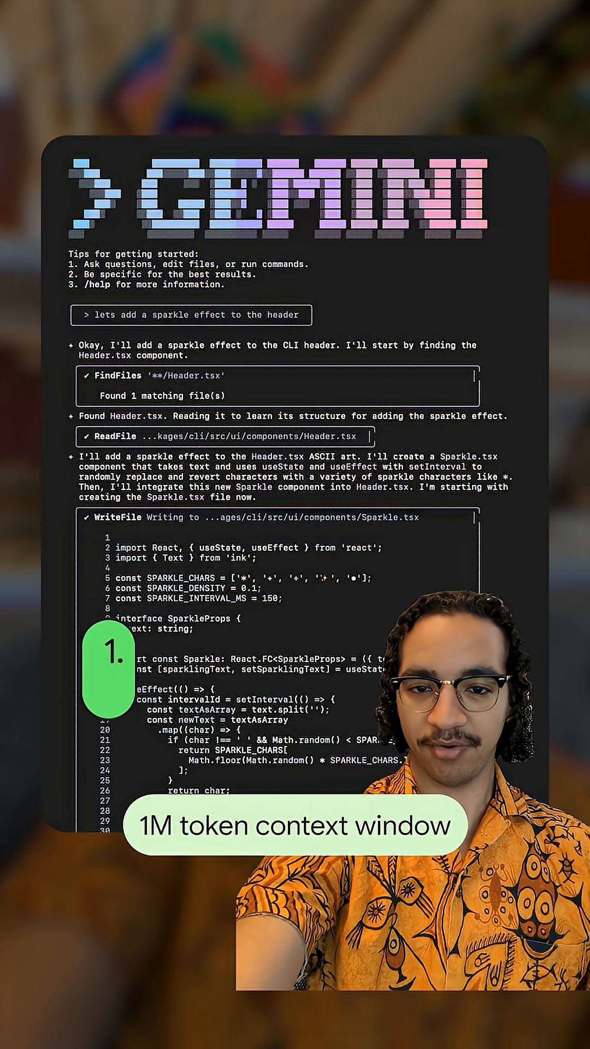
scroll(down, 3)
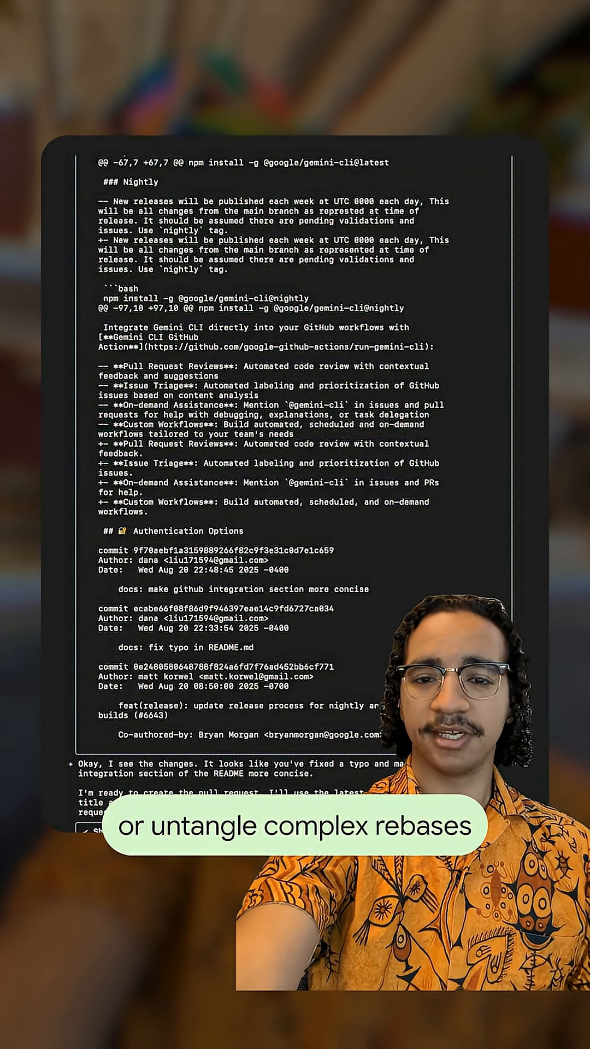
scroll(down, 3)
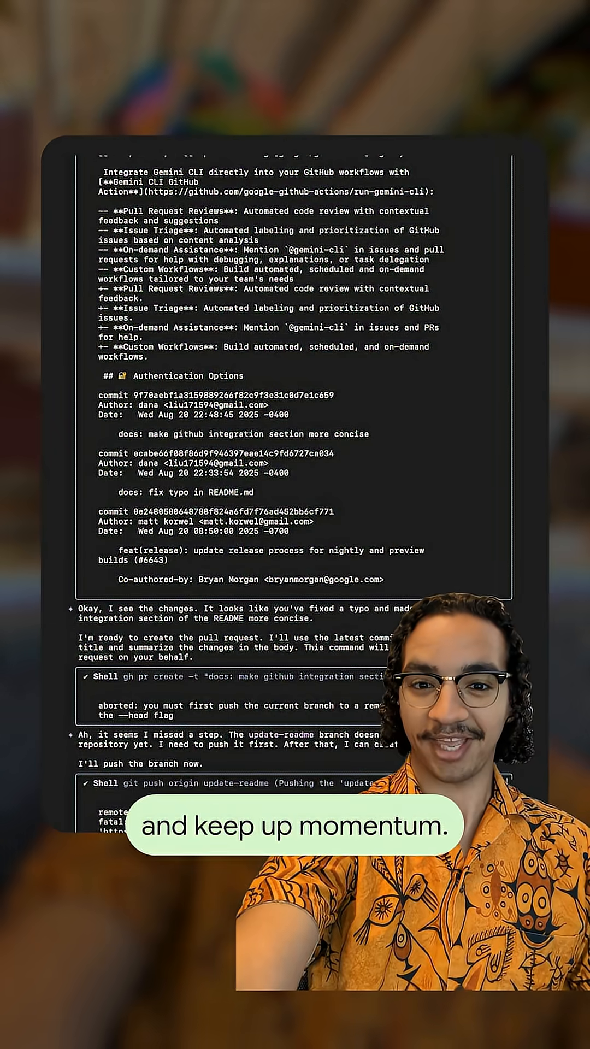